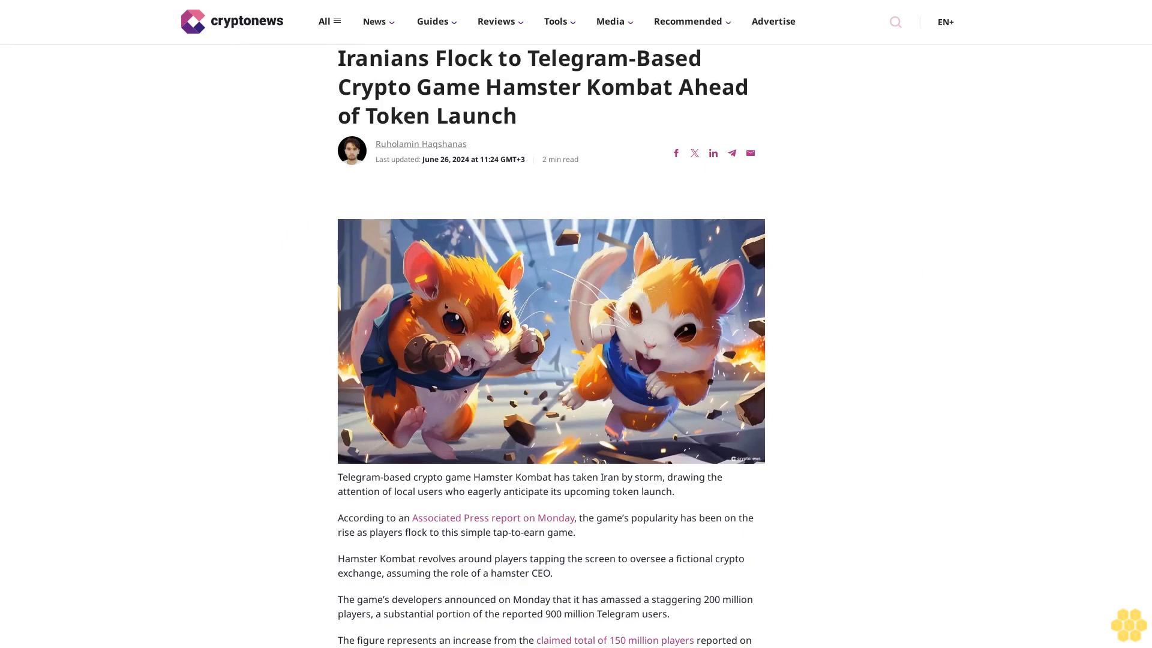
scroll("down", 3)
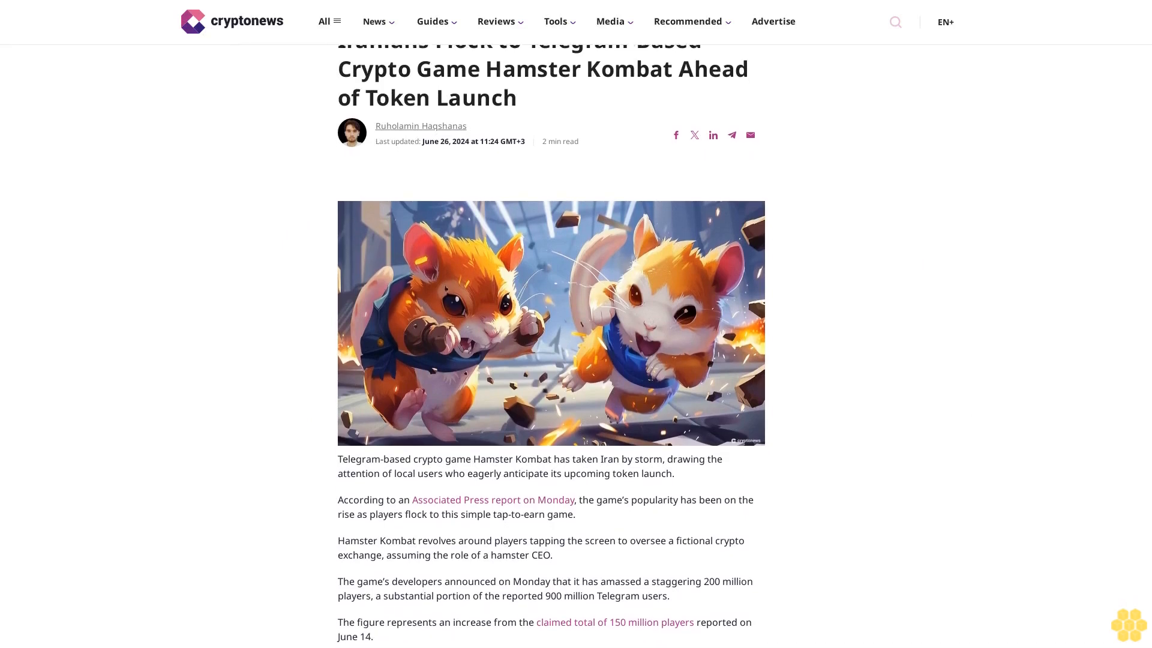
scroll("down", 3)
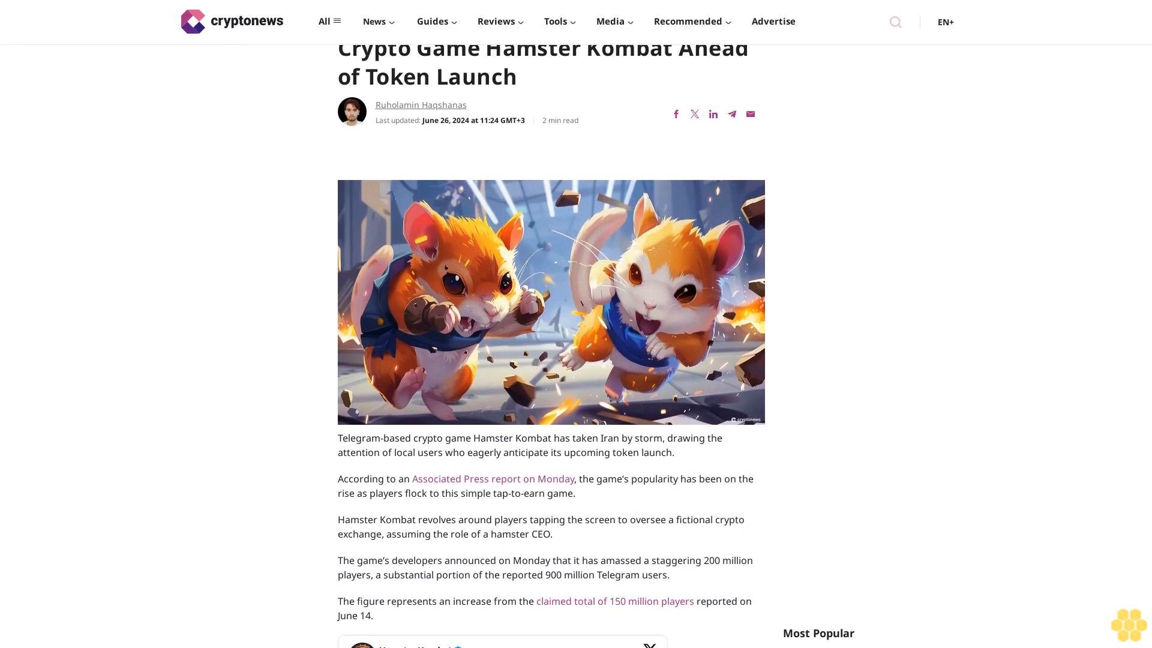
scroll("down", 3)
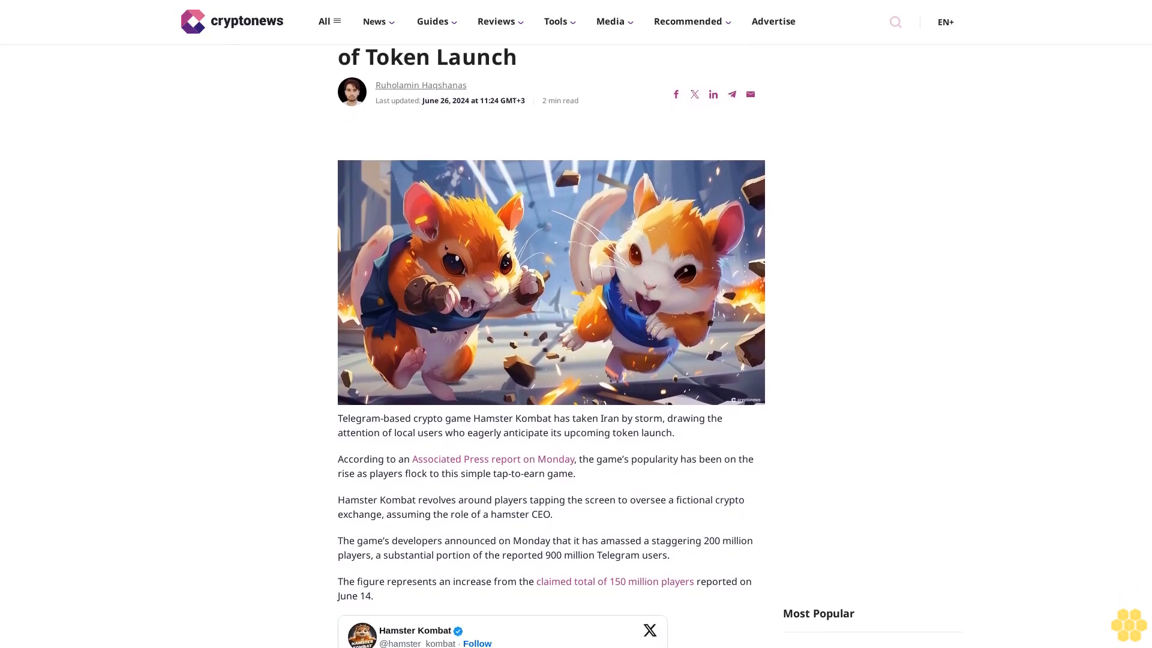
scroll("down", 3)
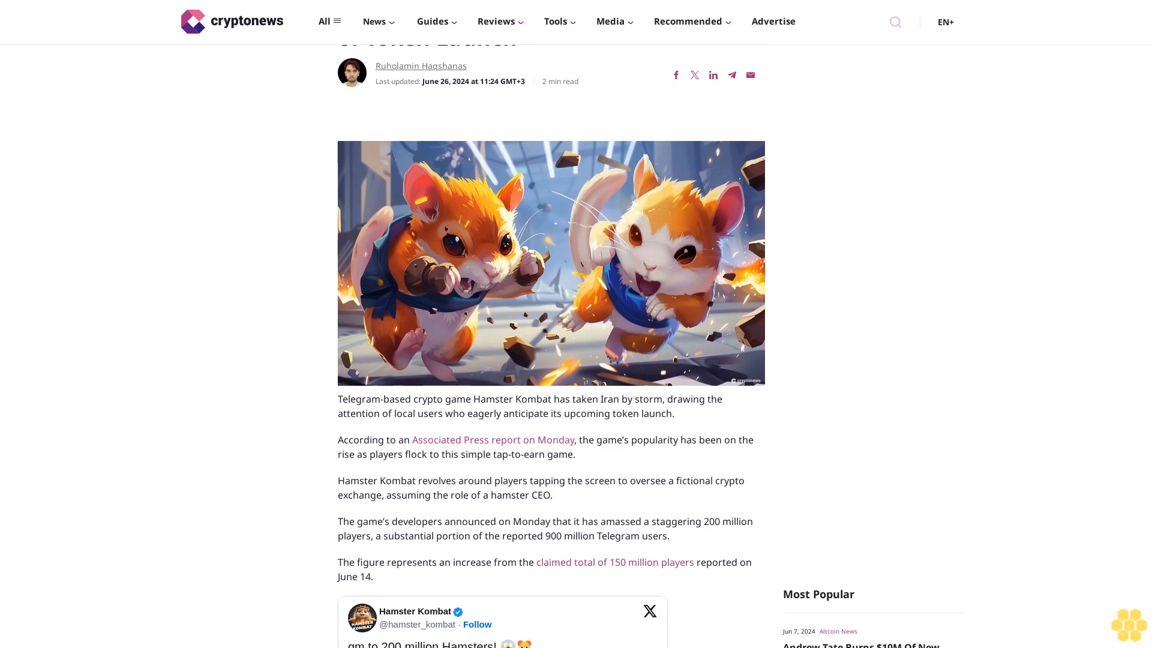
scroll("down", 3)
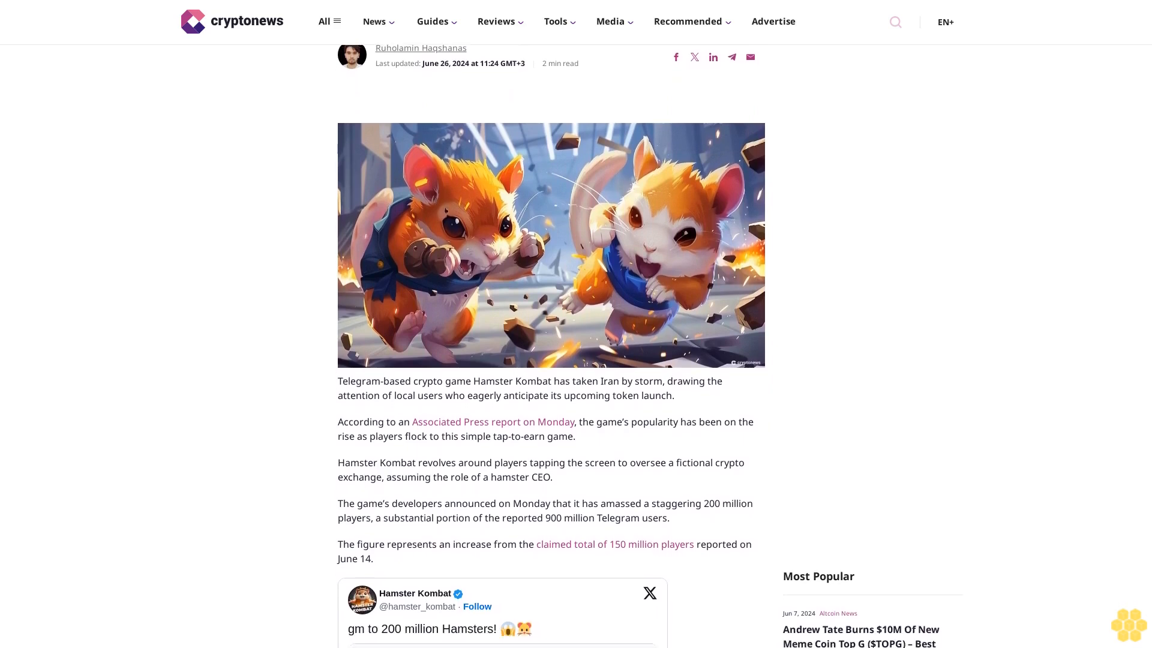
scroll("down", 3)
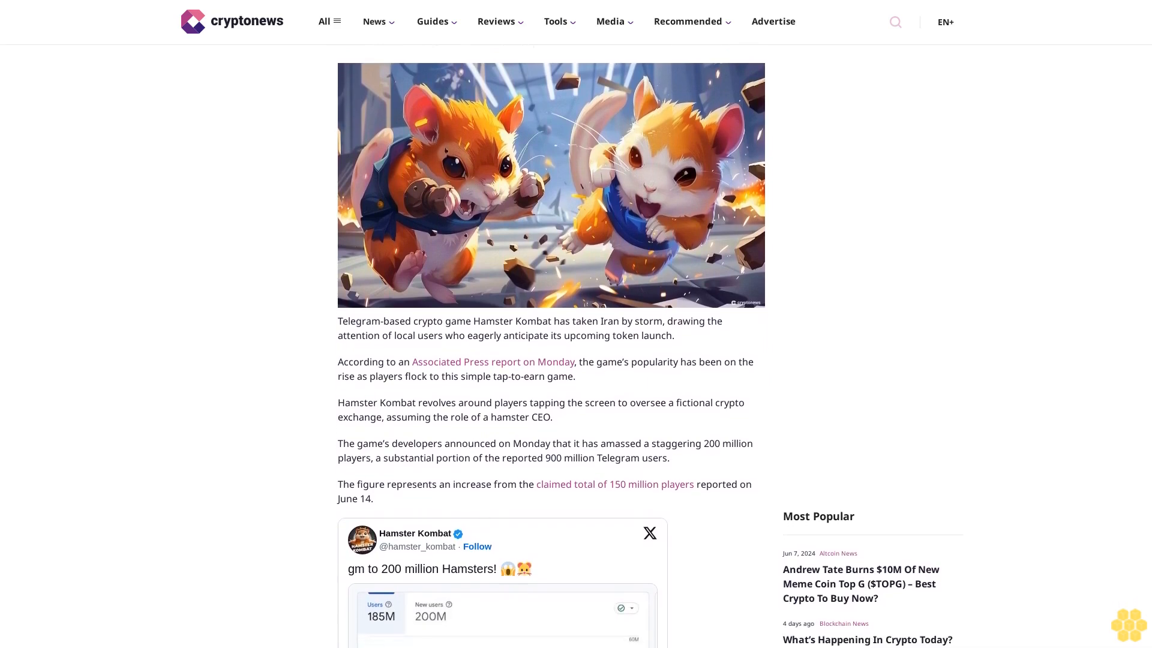
scroll("down", 3)
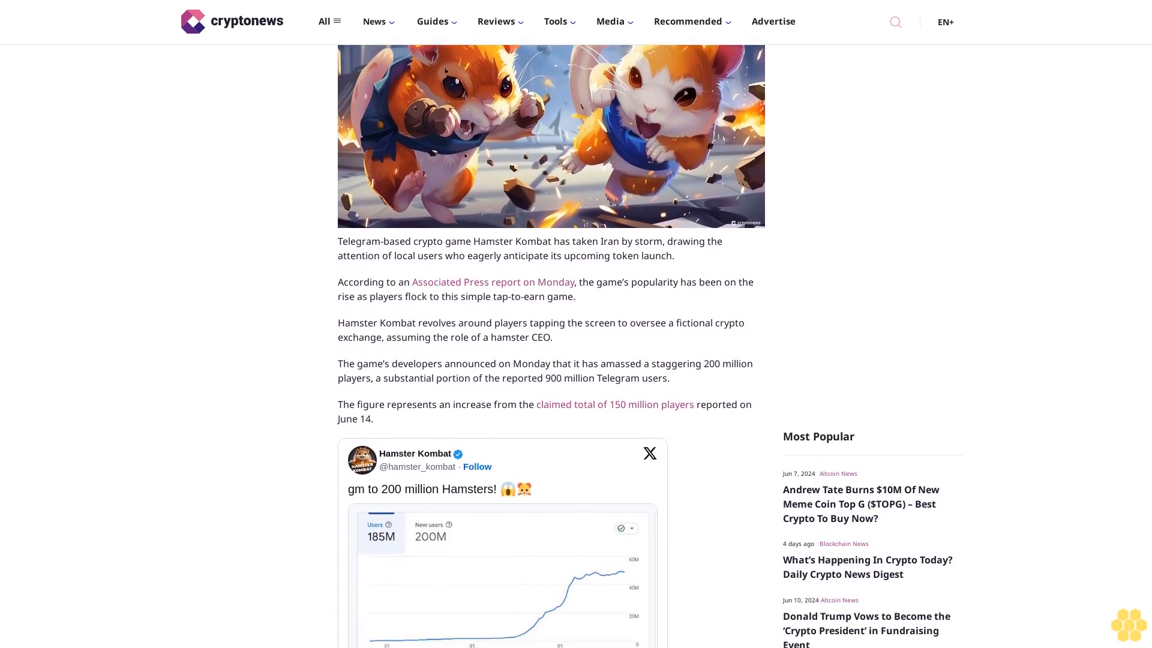
scroll("up", 3)
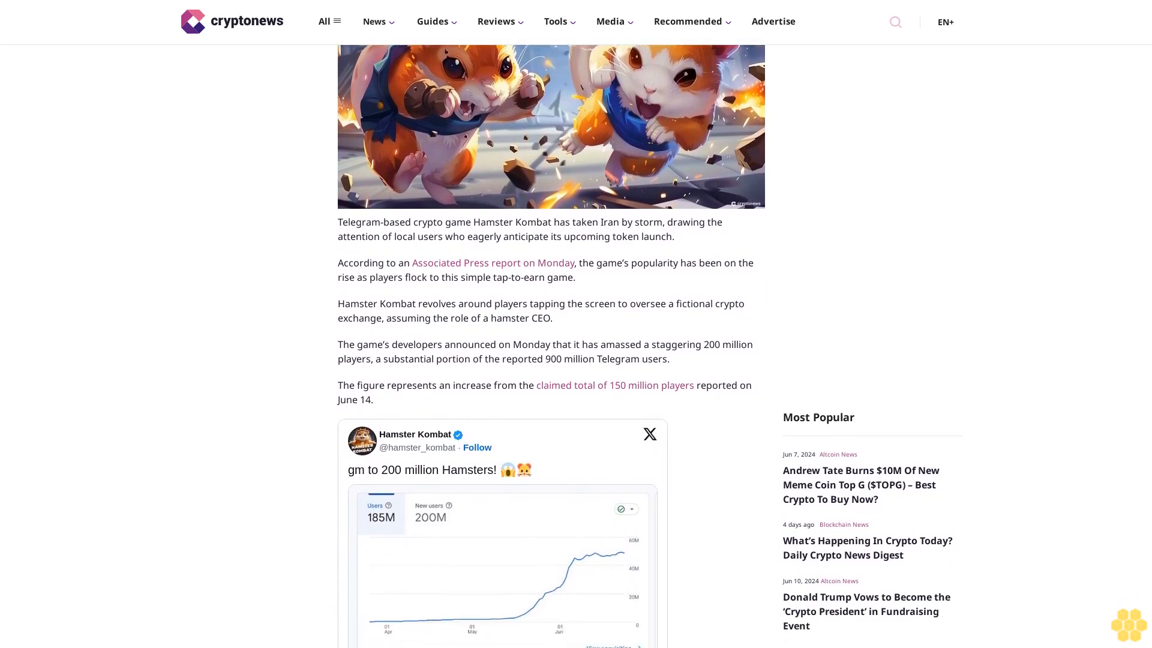
scroll("down", 3)
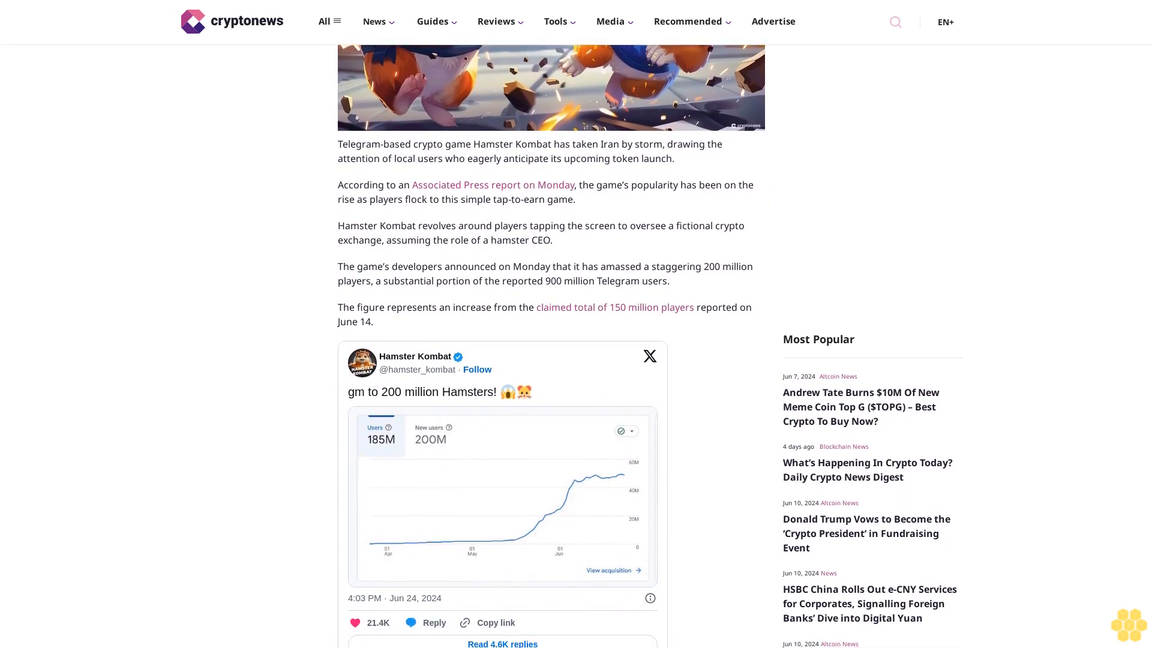
scroll("up", 3)
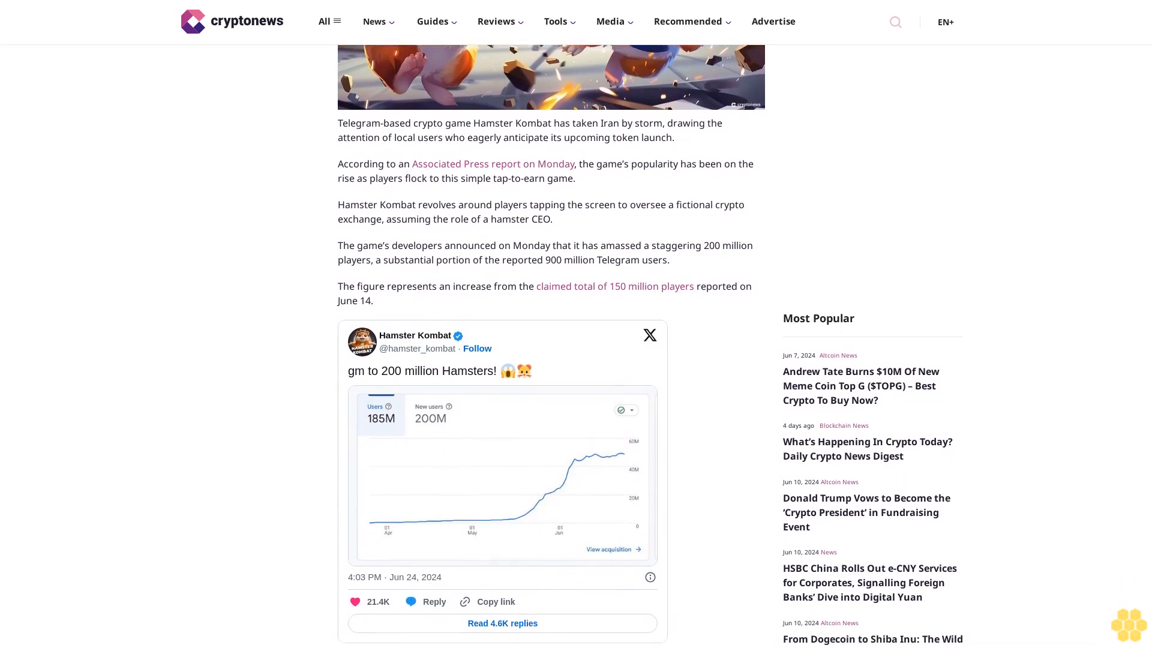
scroll("down", 3)
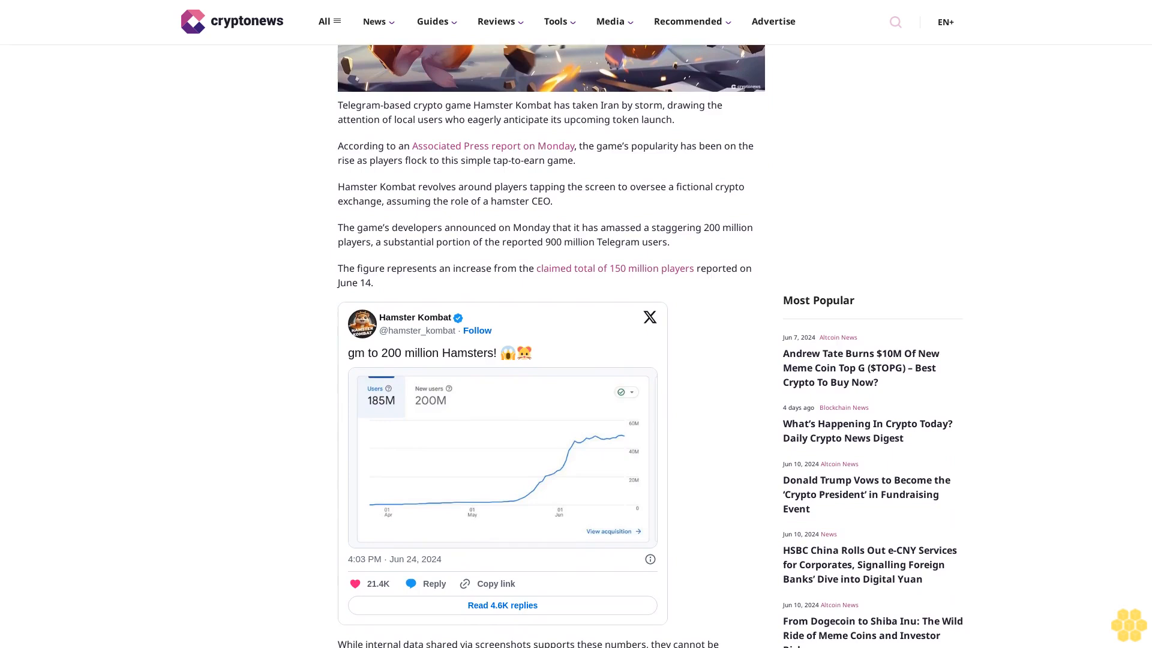
scroll("down", 3)
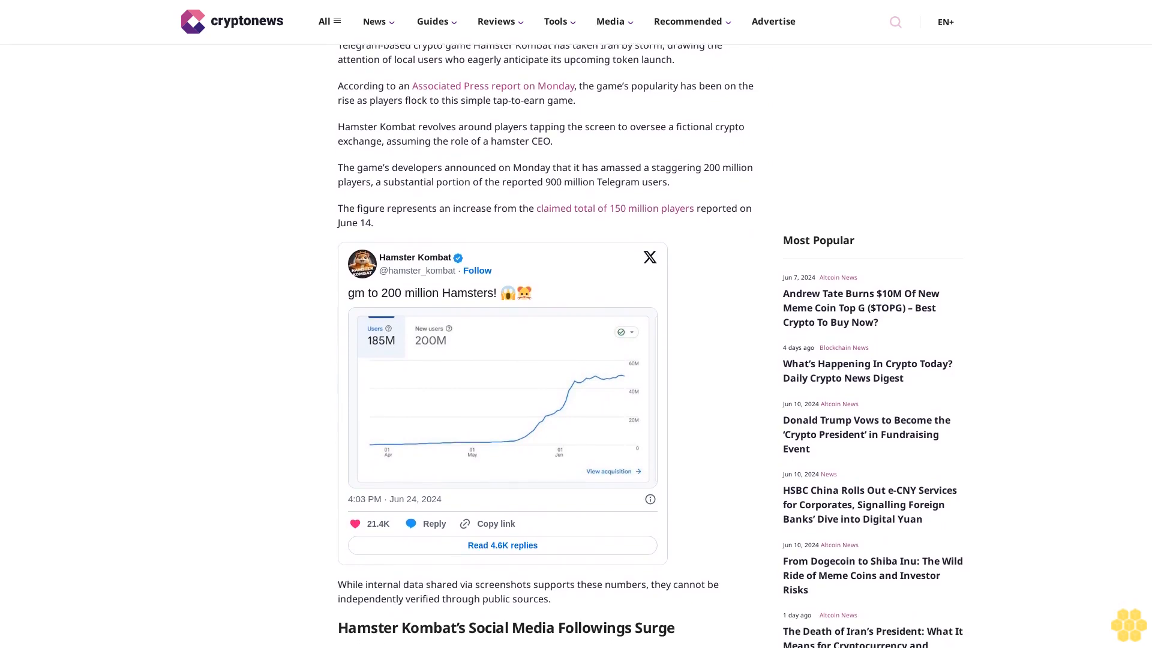
scroll("down", 3)
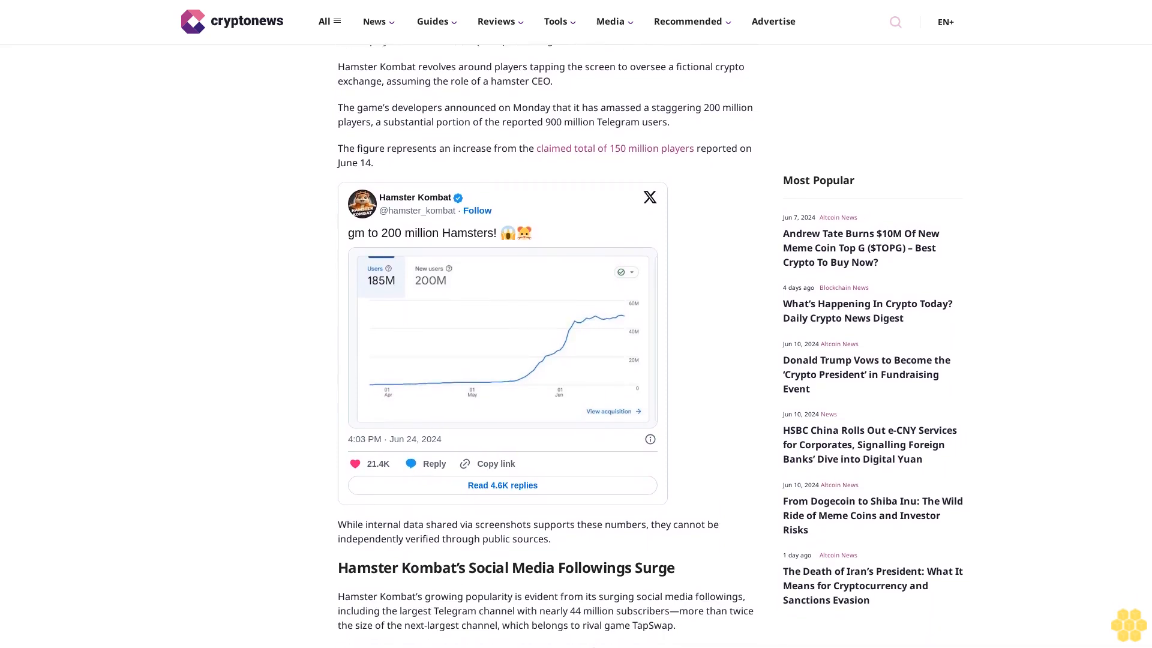
scroll("down", 3)
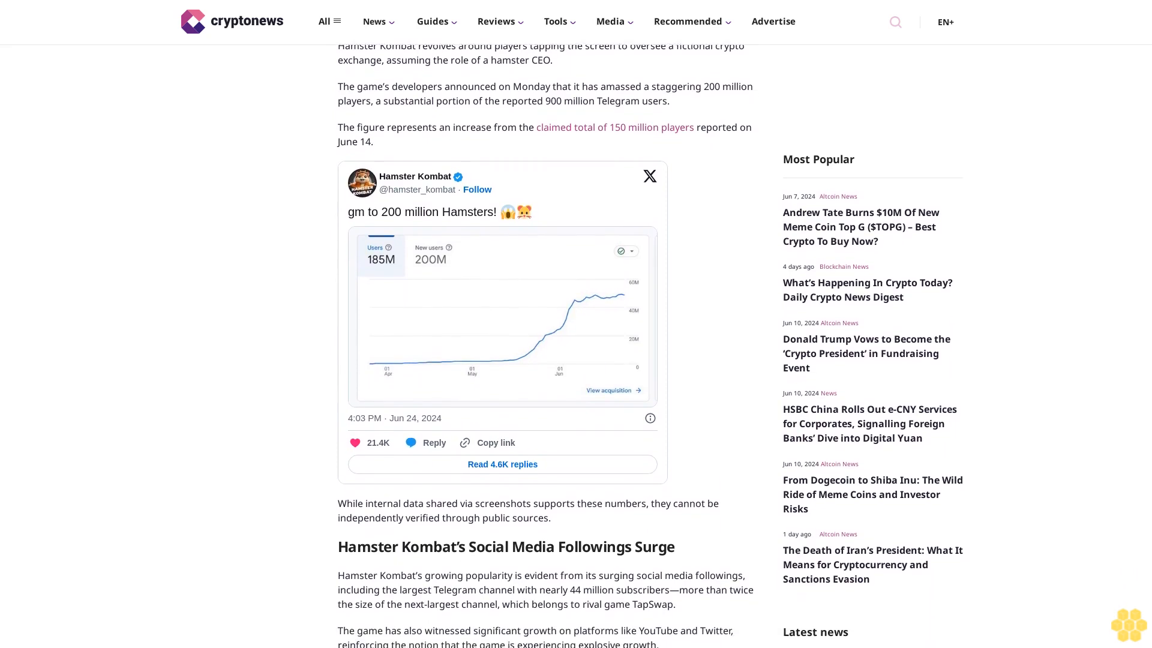
scroll("down", 3)
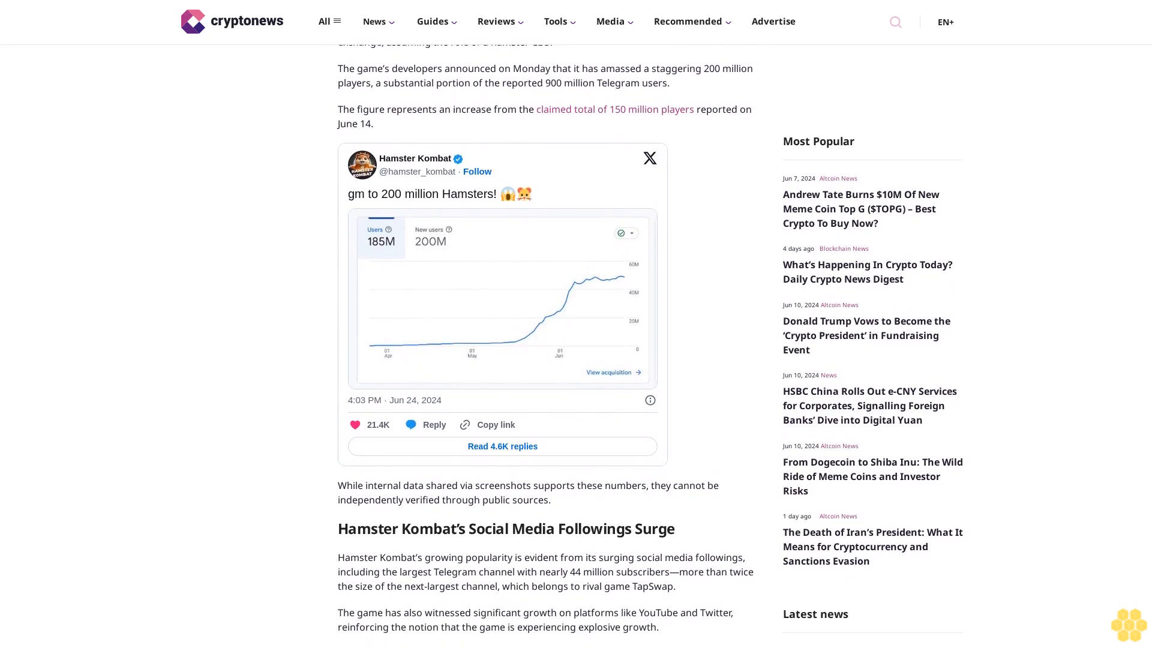
scroll("down", 3)
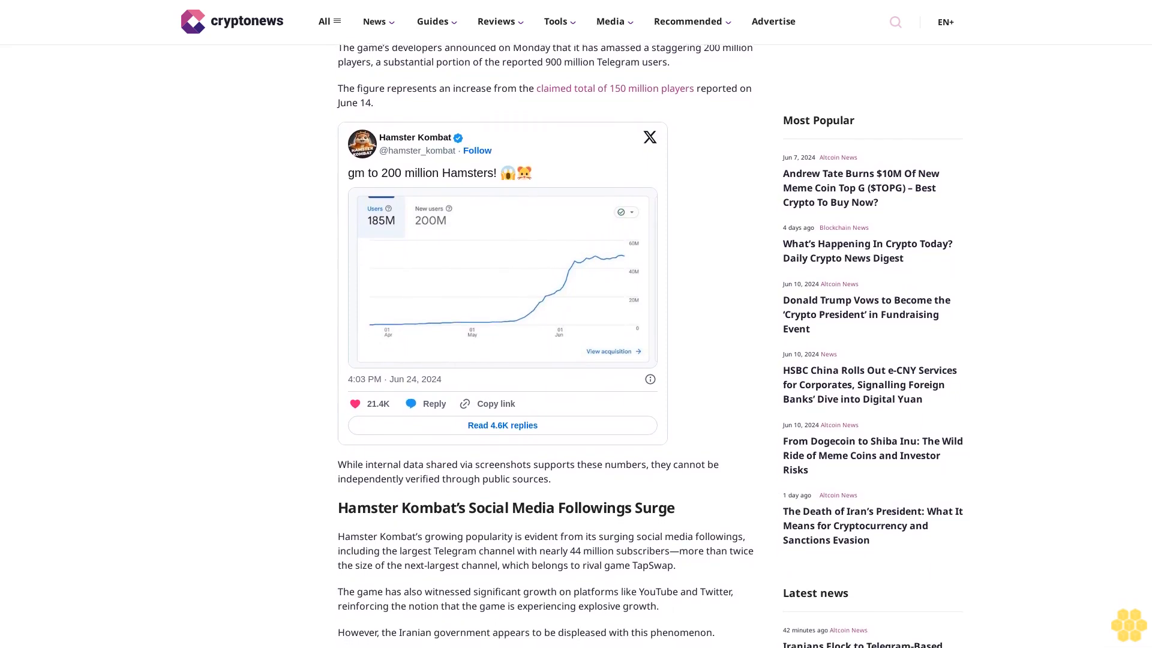
scroll("down", 3)
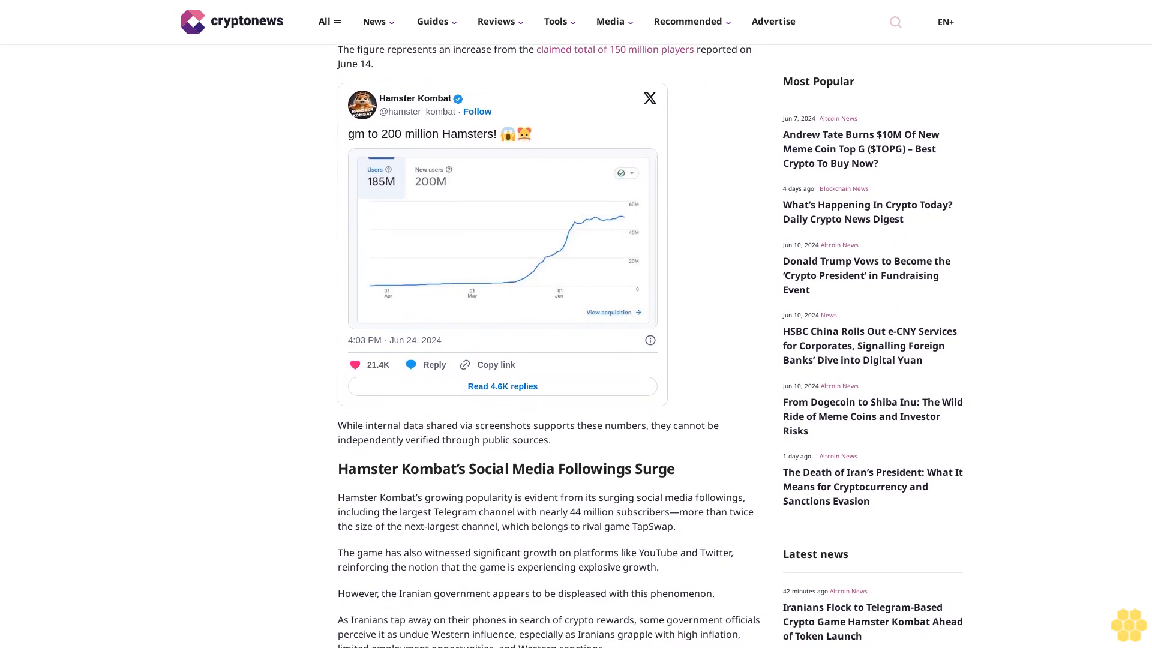
scroll("down", 3)
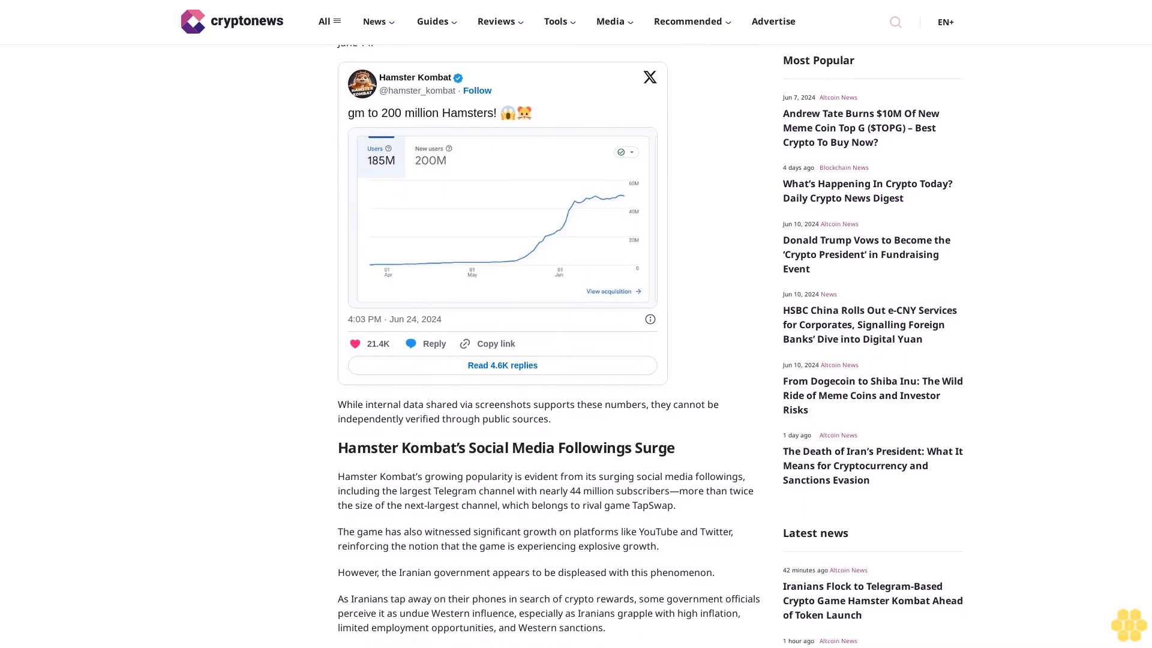
scroll("down", 3)
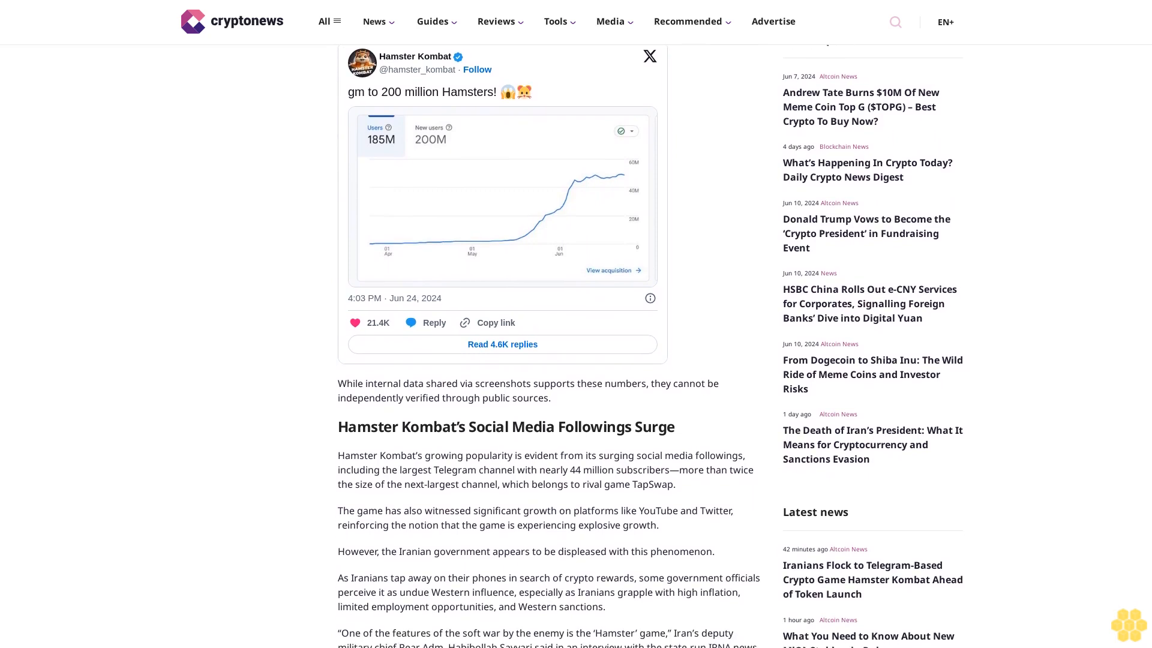
scroll("down", 3)
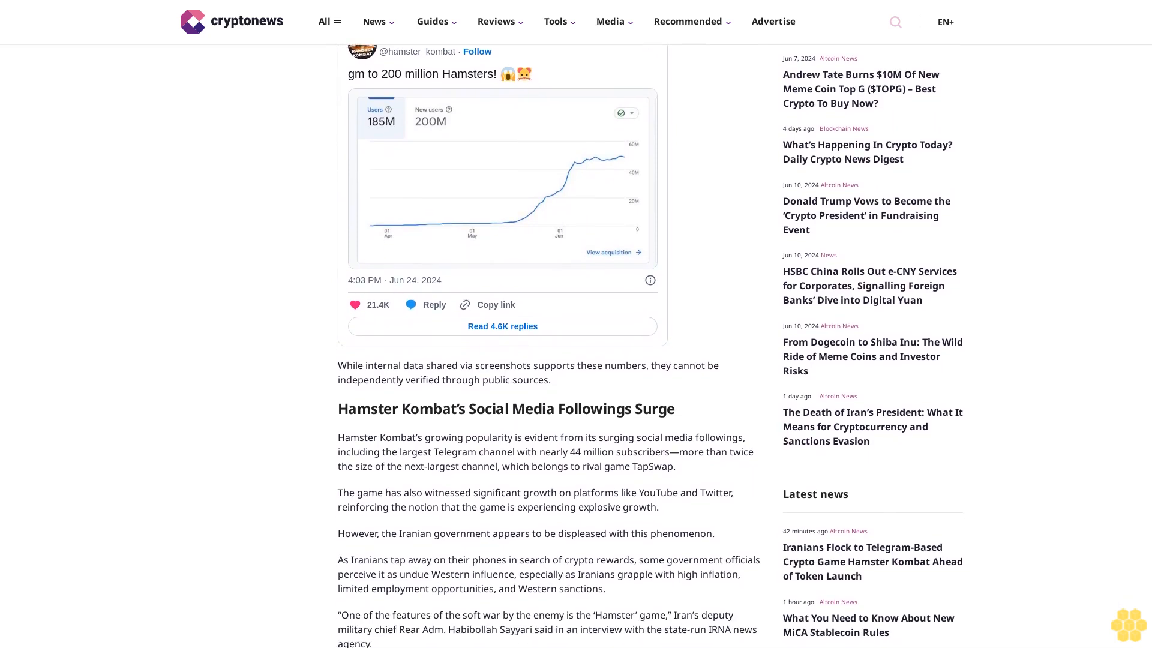
scroll("down", 3)
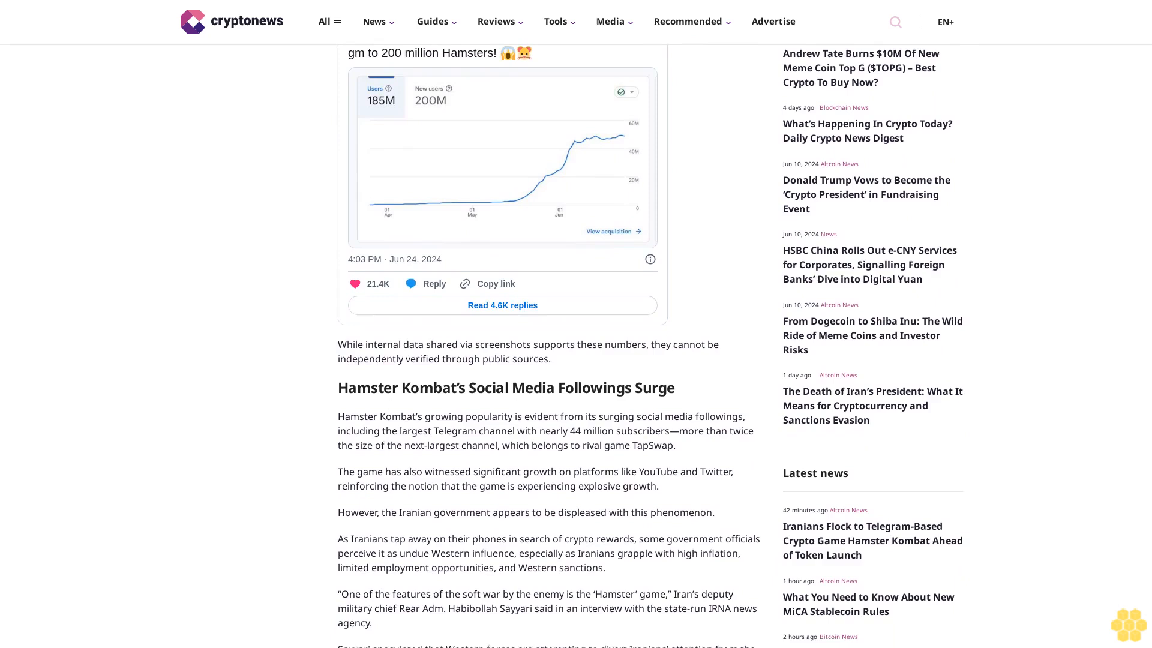
scroll("down", 3)
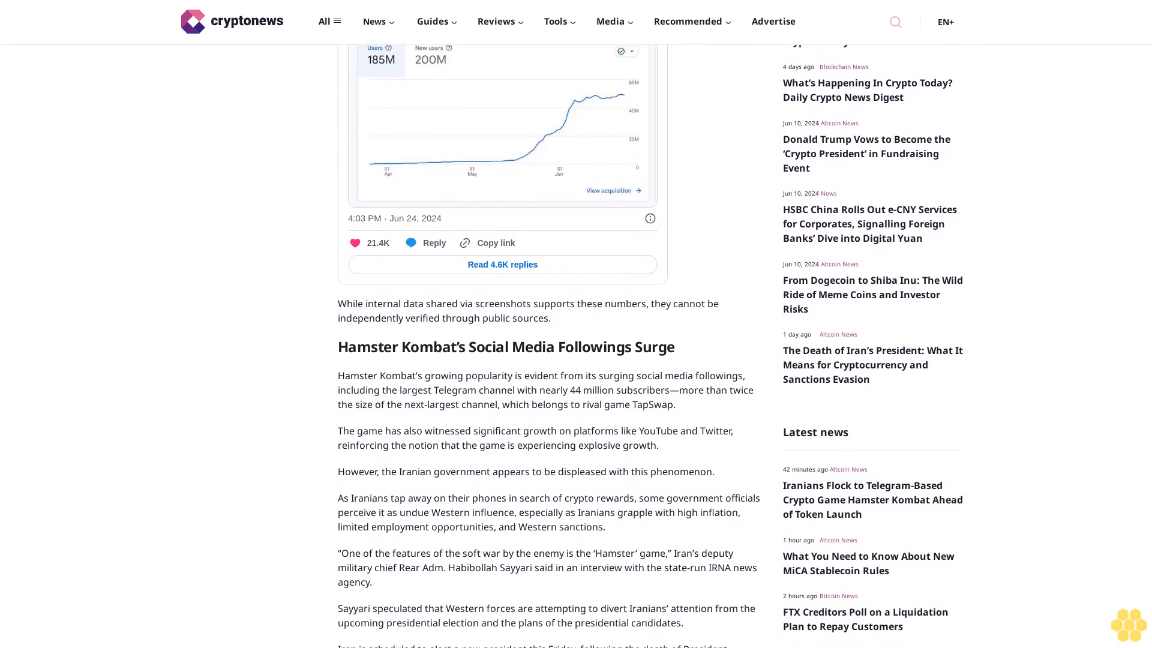
scroll("down", 3)
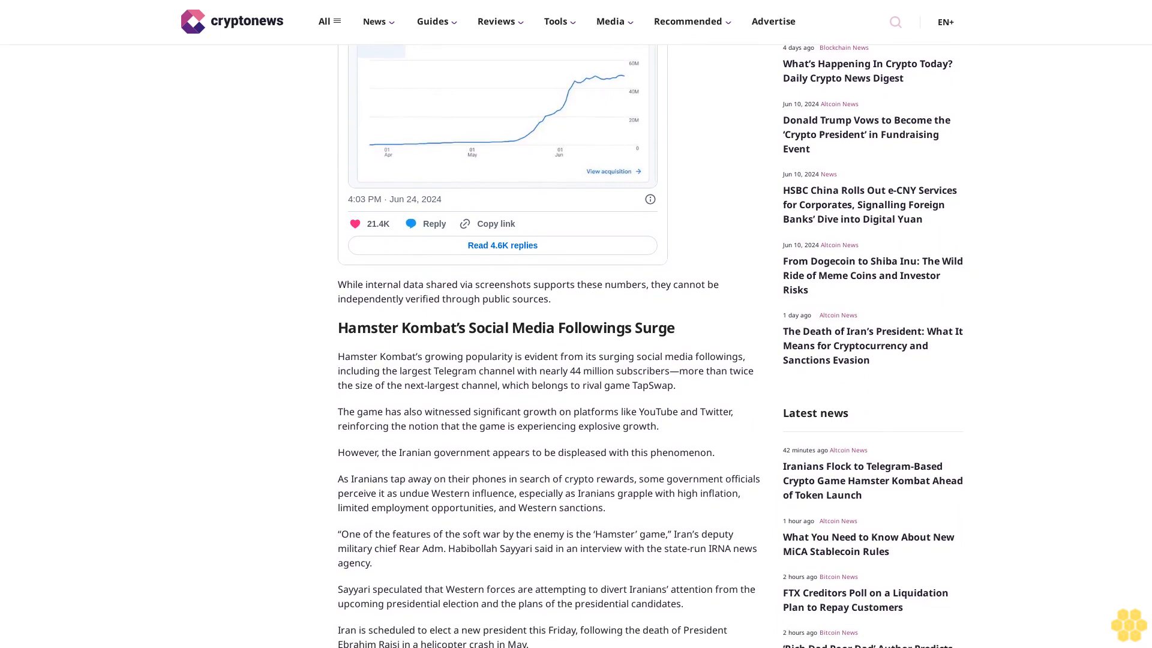
scroll("down", 3)
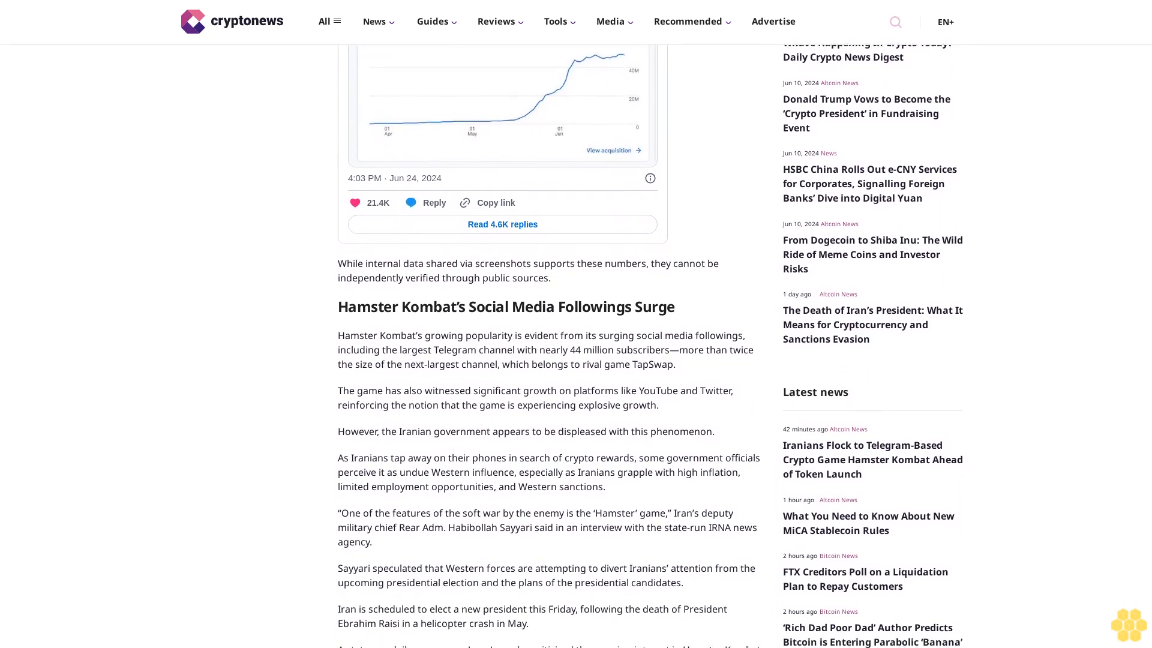
scroll("down", 3)
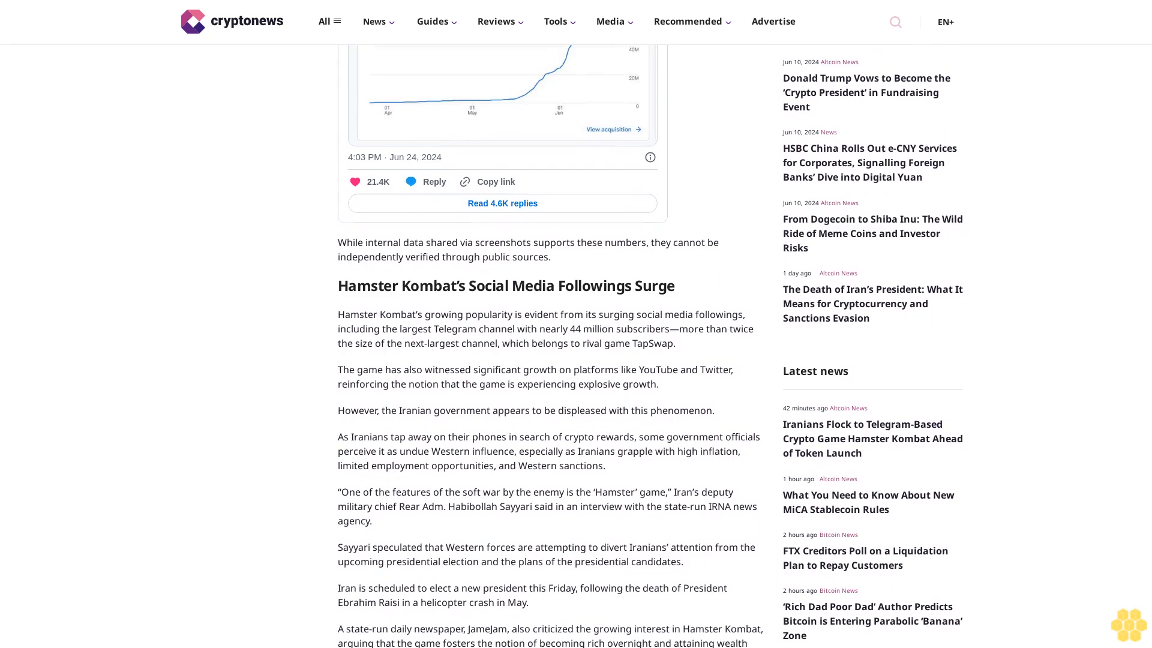
scroll("down", 3)
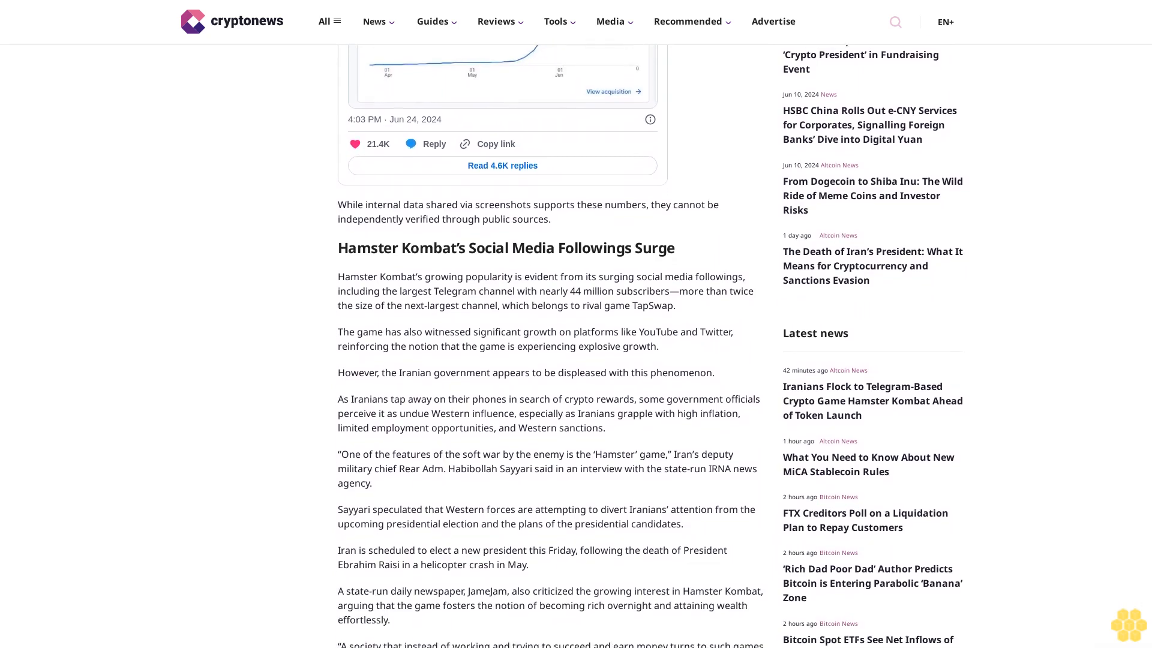
scroll("down", 3)
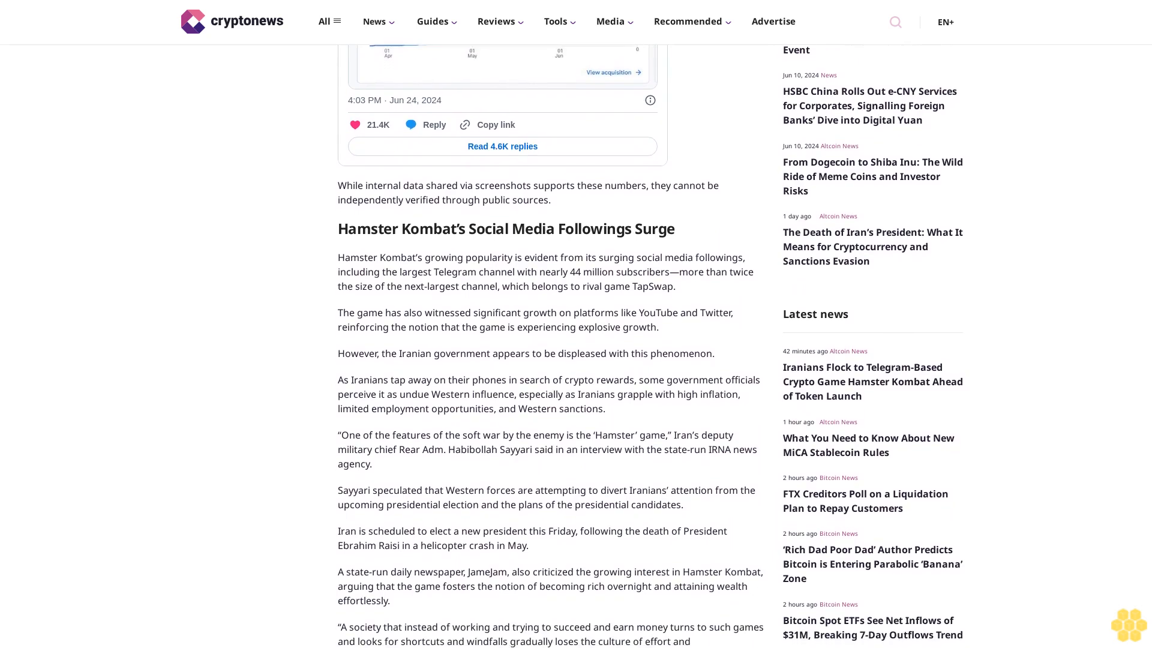
scroll("down", 3)
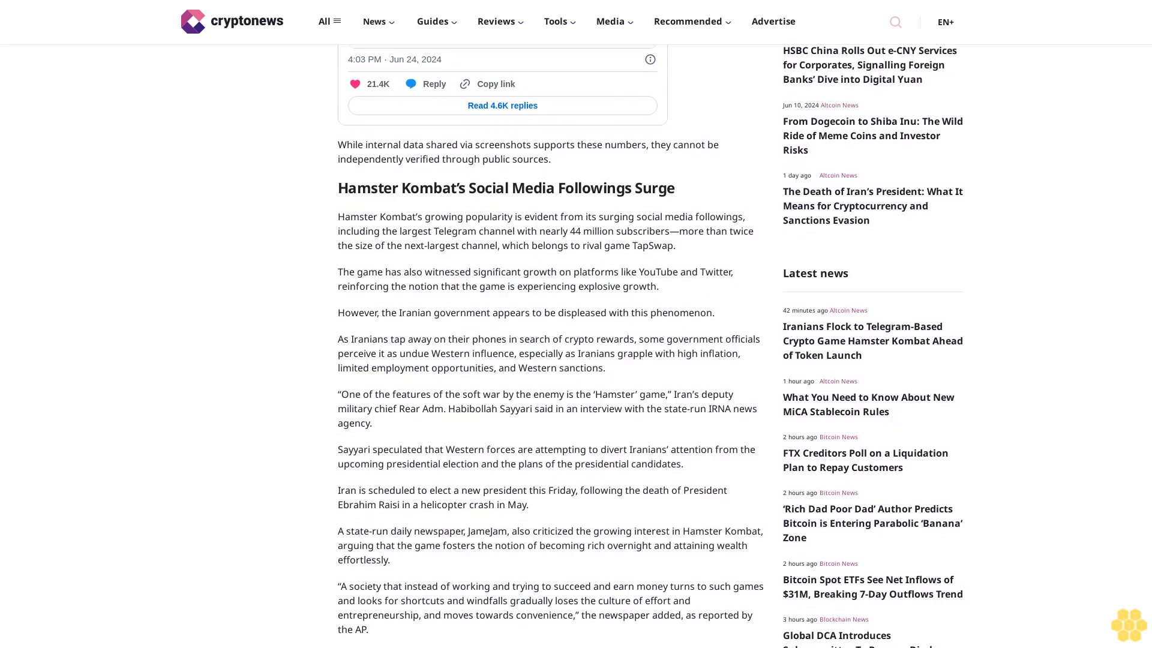
scroll("down", 3)
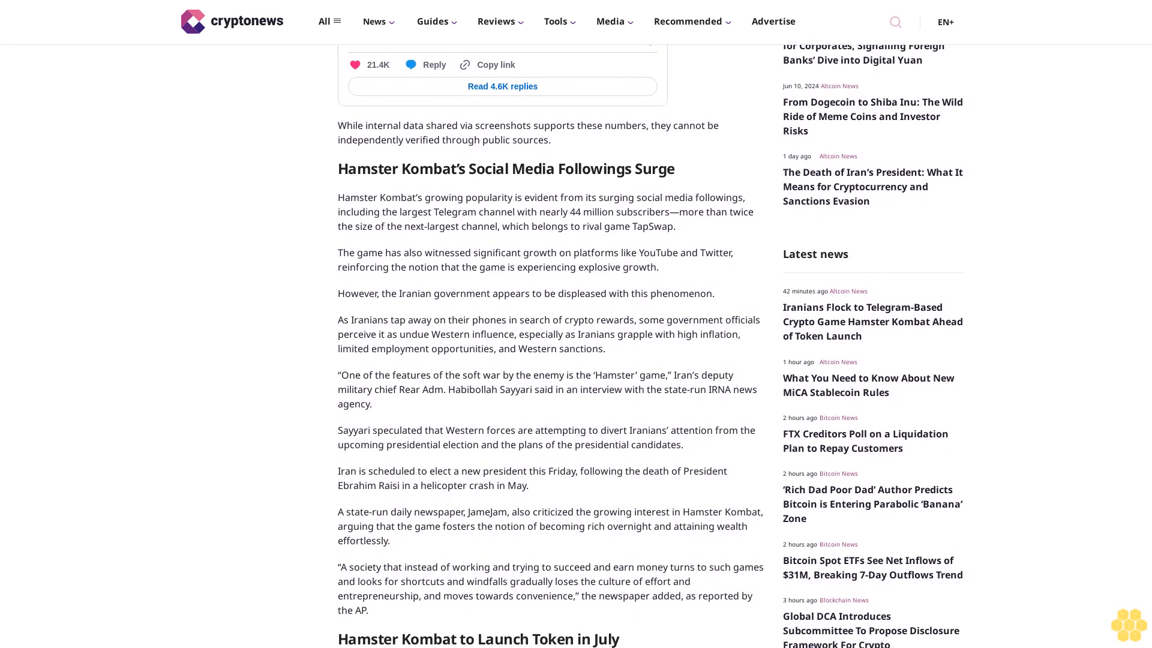
scroll("down", 3)
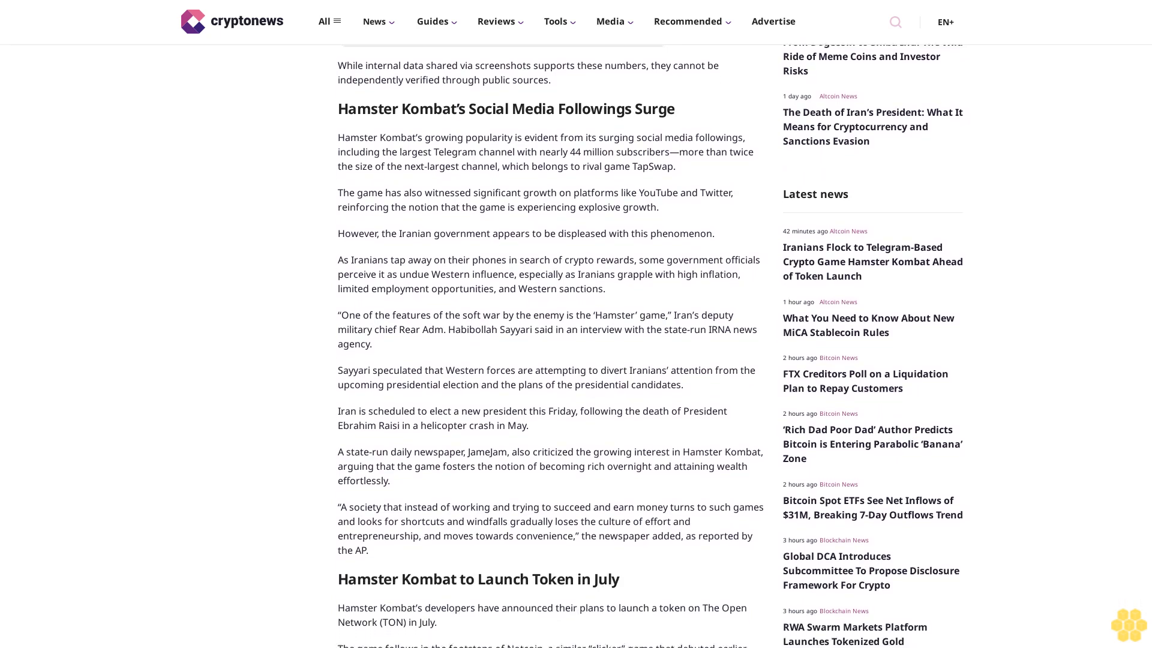
scroll("down", 3)
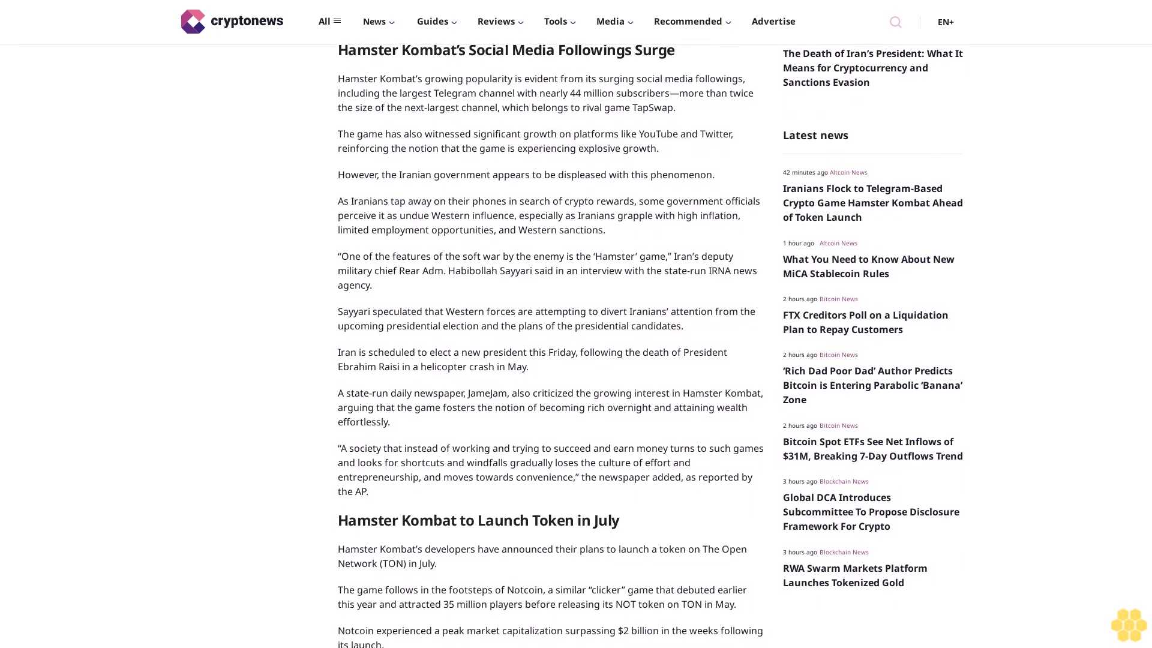
scroll("down", 3)
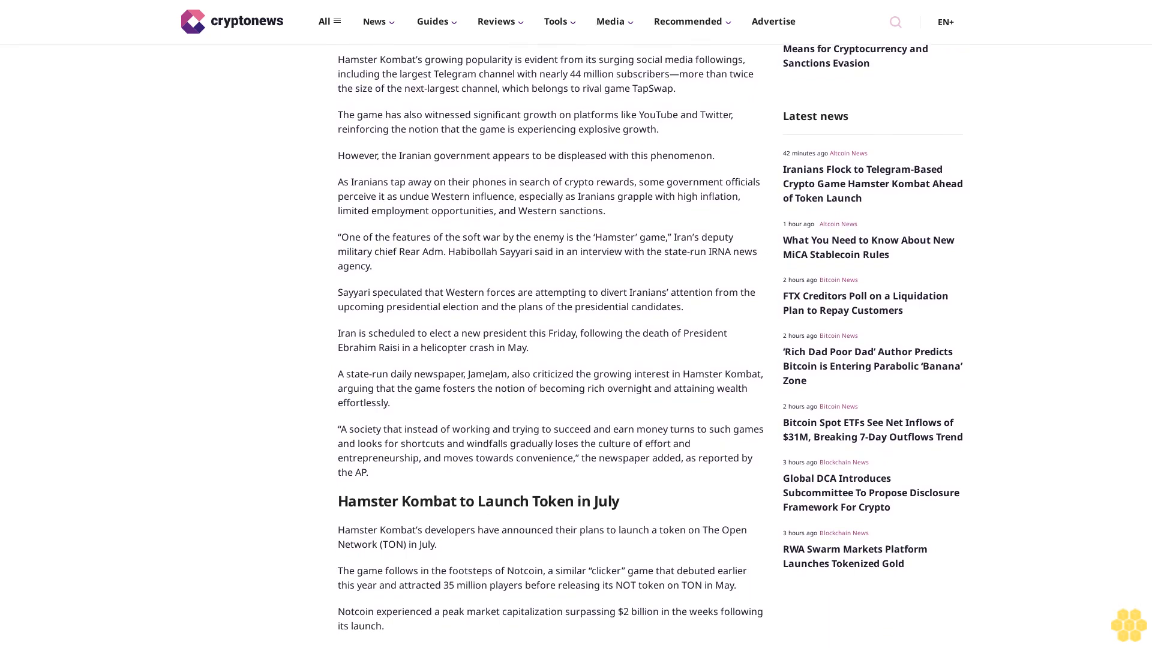
scroll("down", 3)
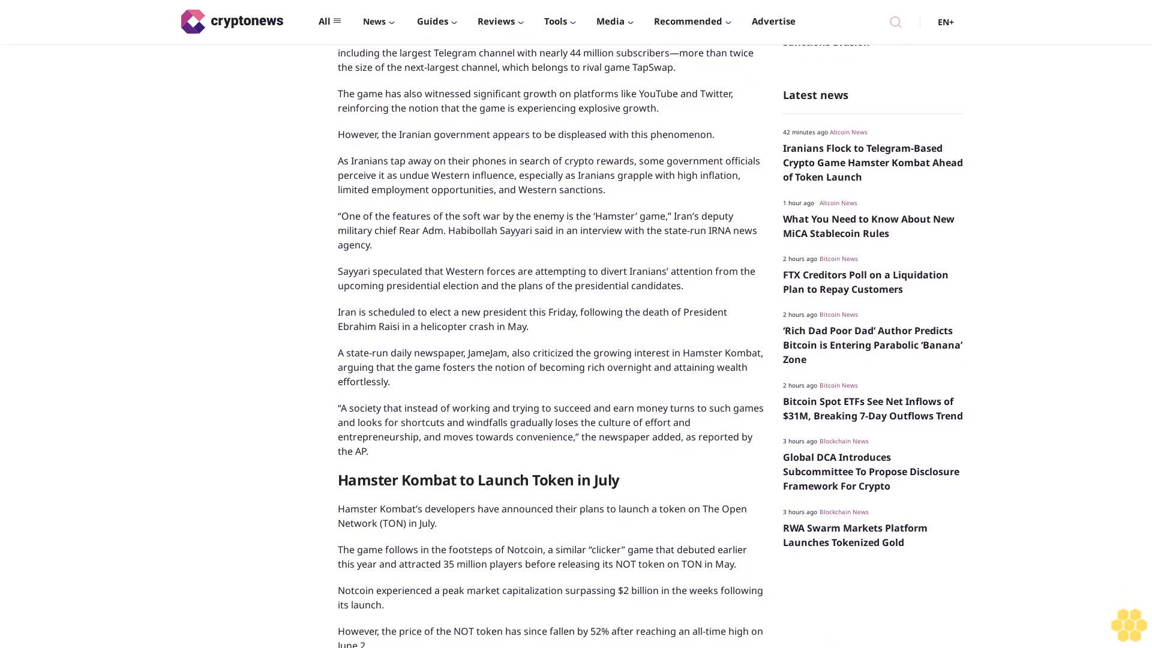
scroll("down", 3)
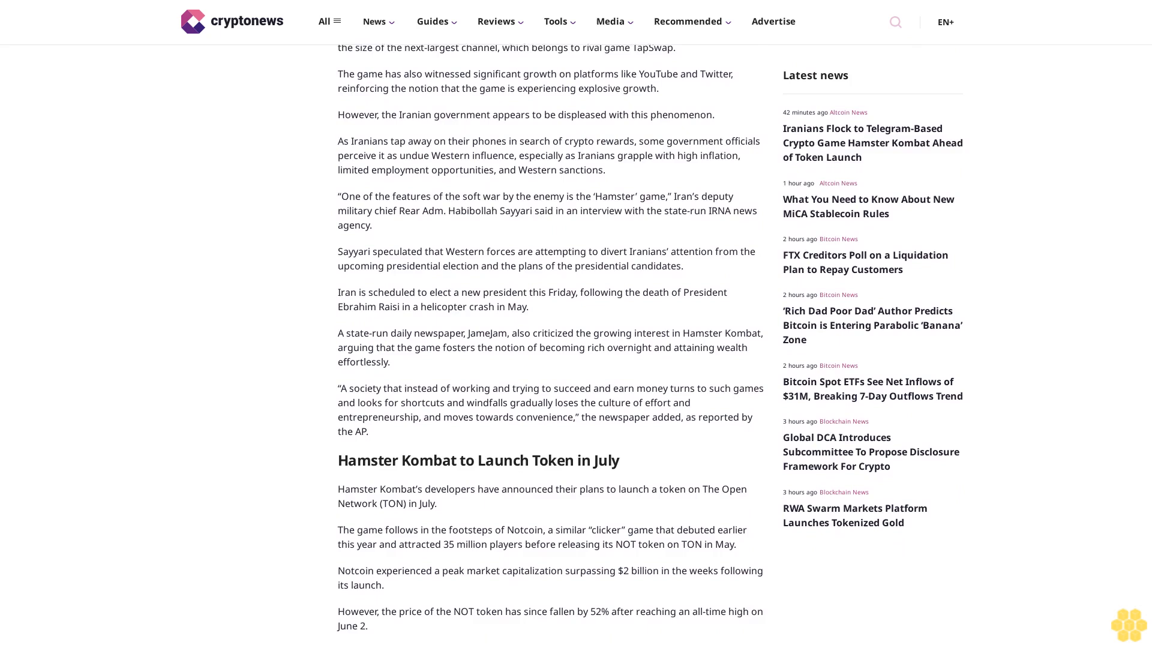
scroll("down", 3)
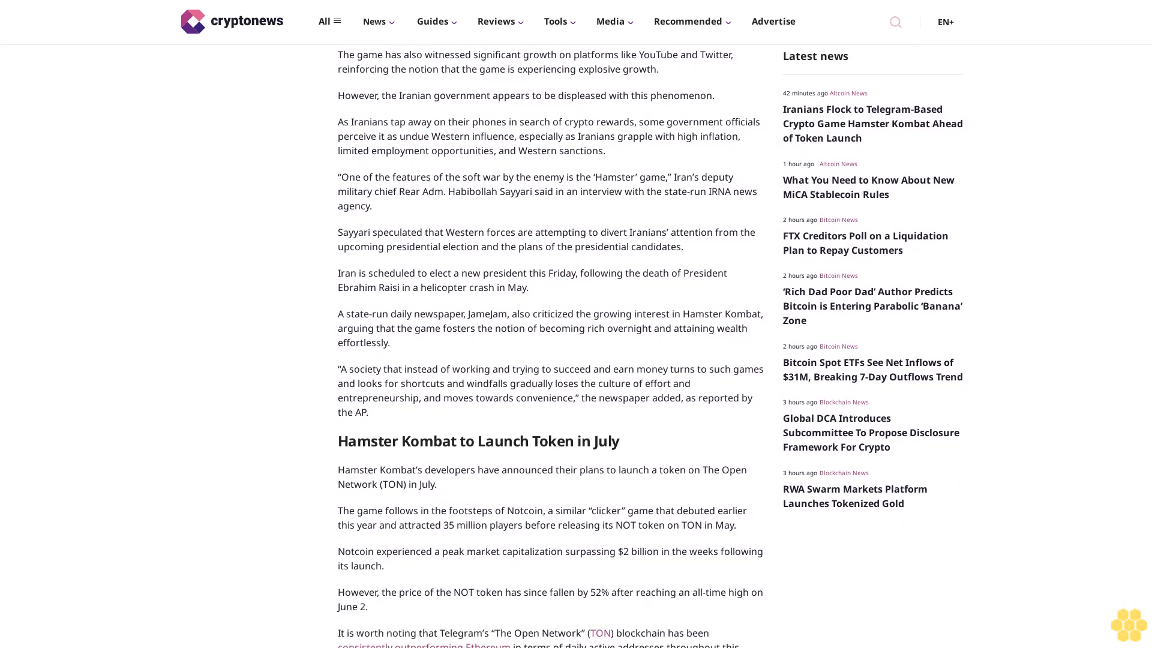
scroll("down", 3)
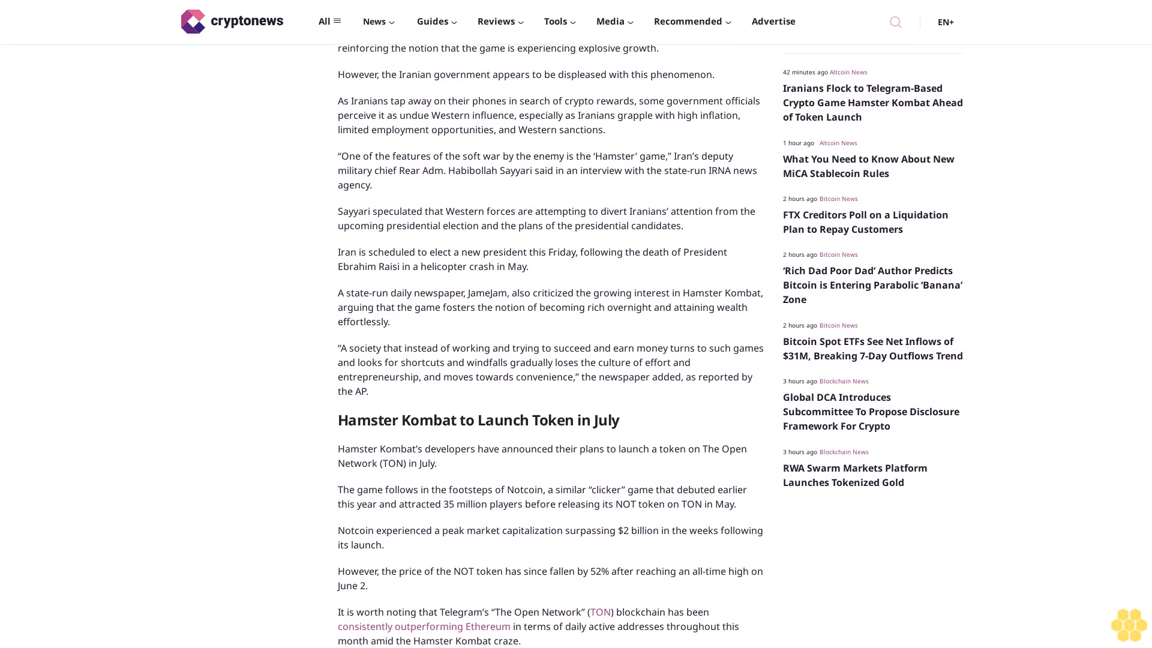
scroll("down", 3)
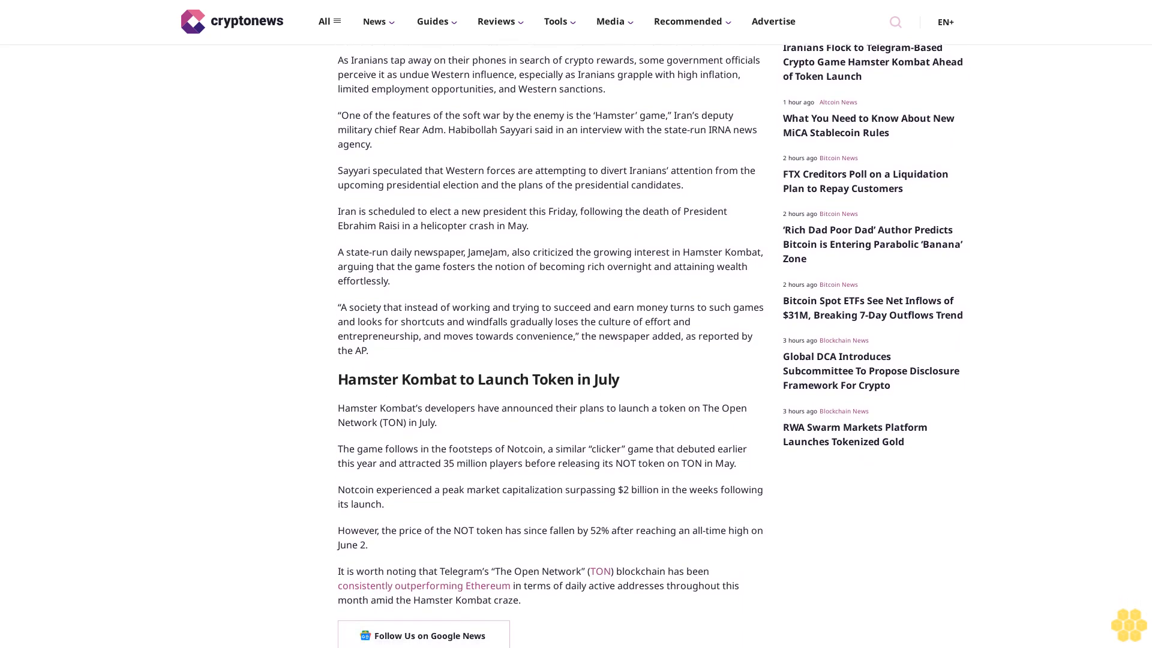
scroll("down", 3)
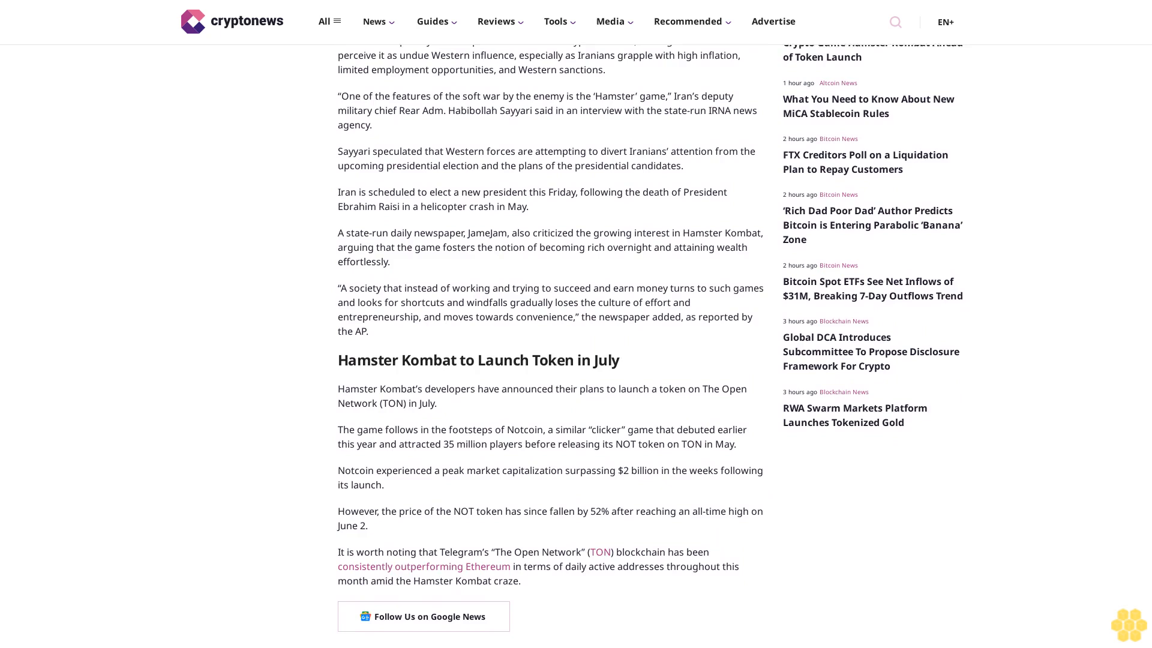